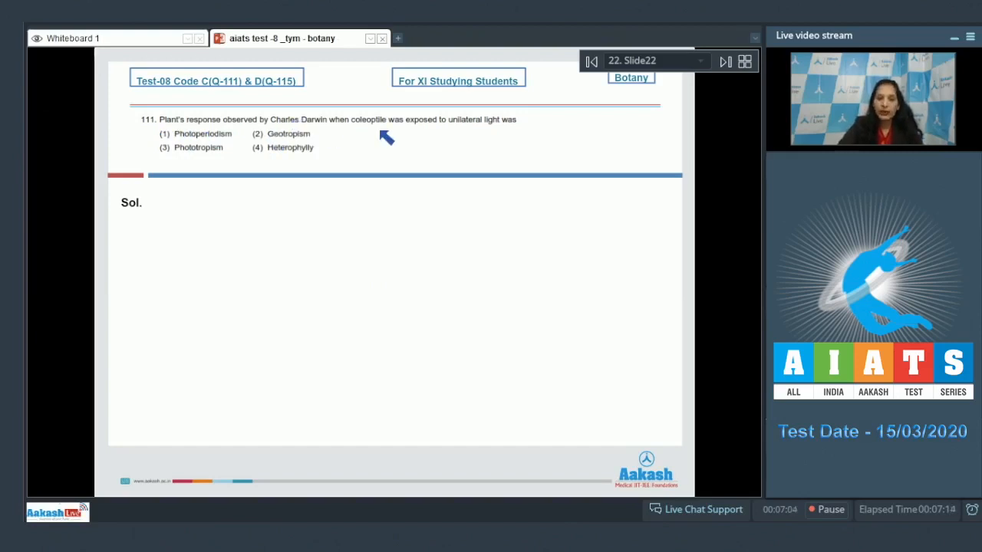
mouse_move(470, 138)
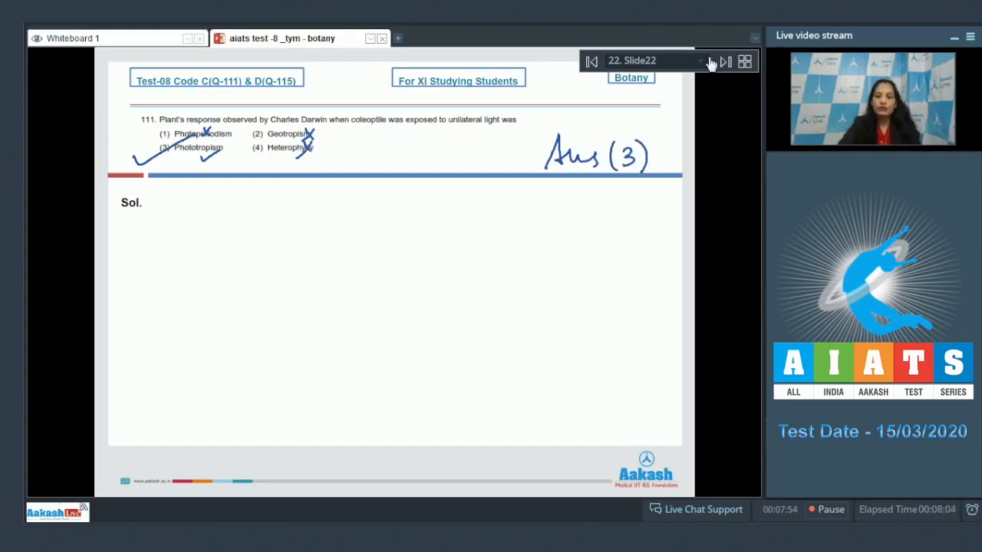
Advance to slide 23 with Q112 and tick the phenolic acids option
click(724, 61)
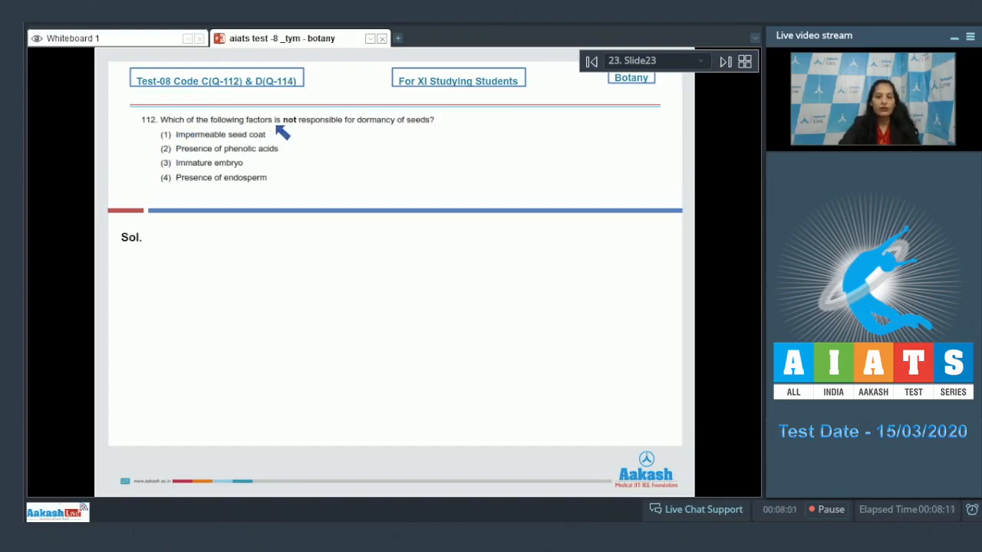
mouse_move(413, 138)
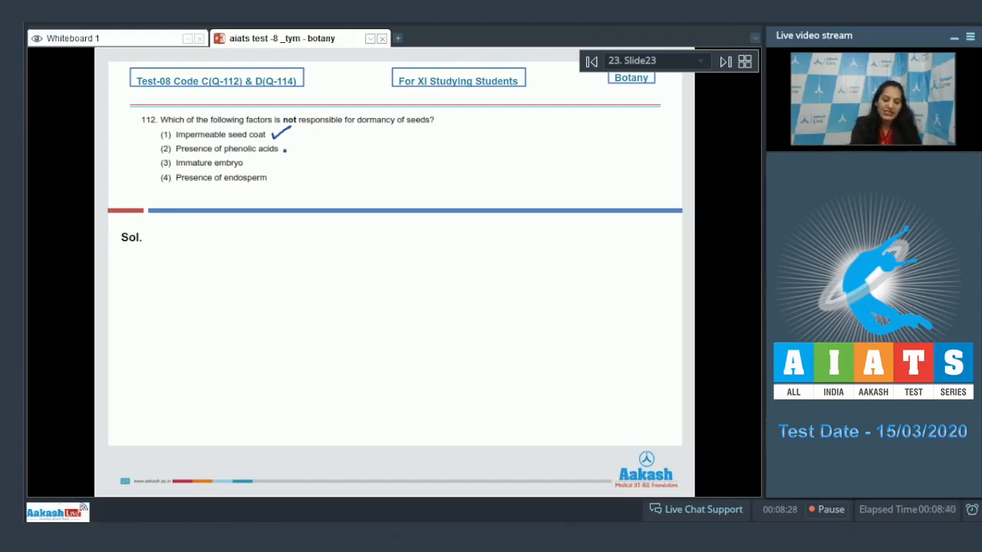
drag(279, 154, 299, 141)
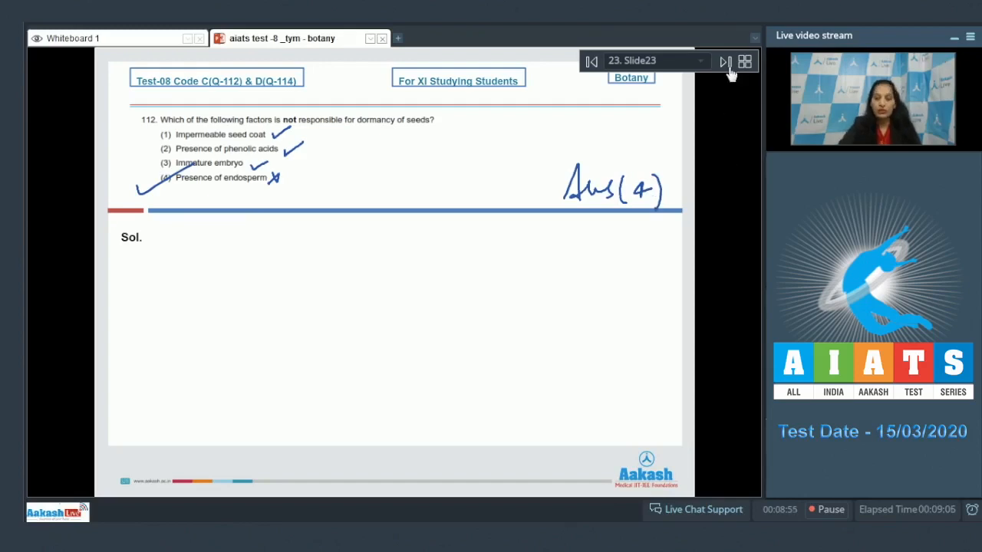
Advance to slide 24 showing Q113 on the 6C Krebs cycle intermediate
click(724, 61)
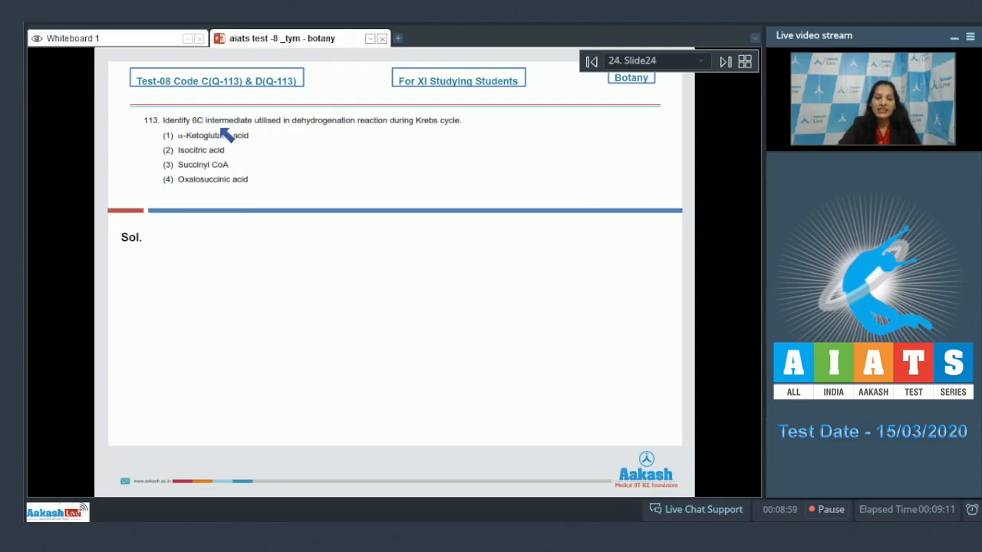
mouse_move(288, 138)
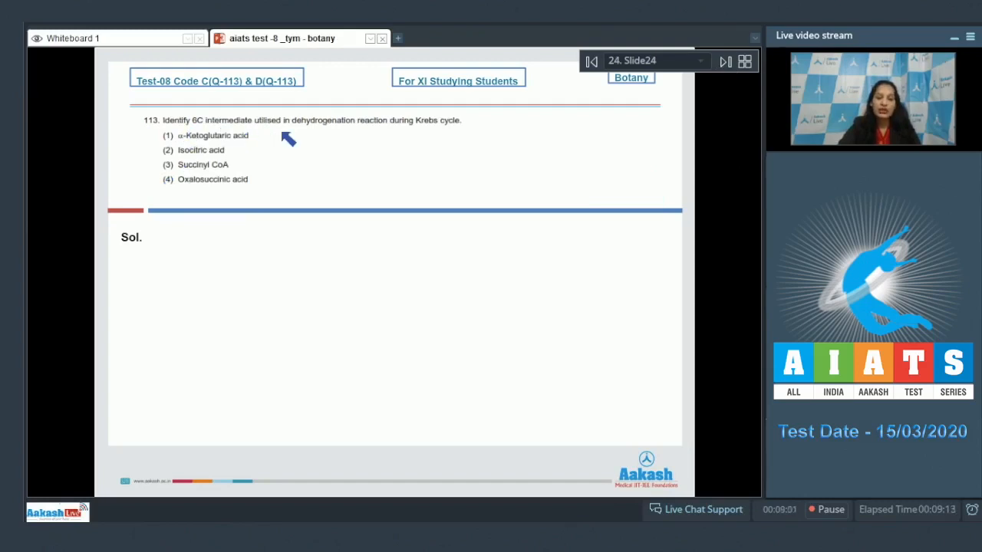
mouse_move(474, 146)
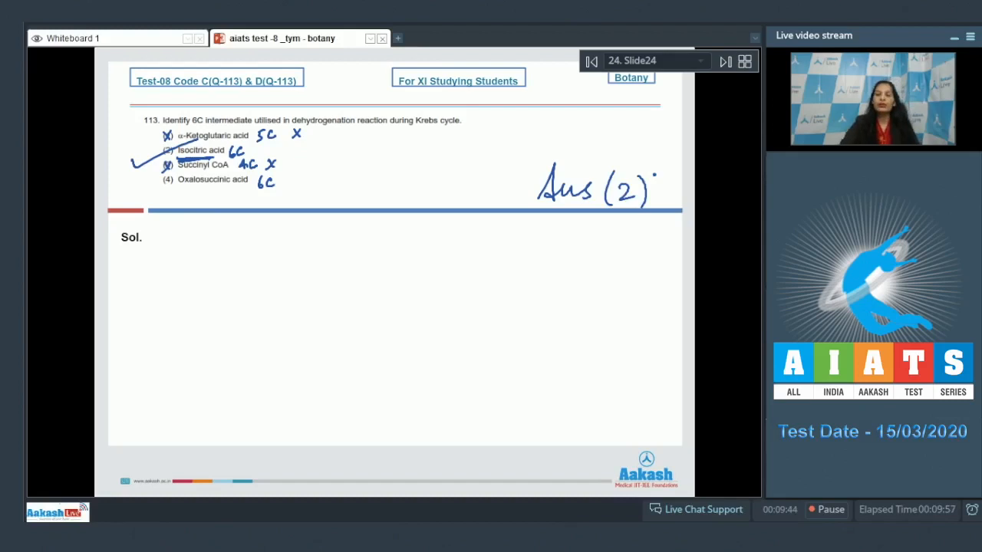
Advance to slide 25 and write '2 redox per dehydrogenation reaction' under Sol. for Q114
click(724, 61)
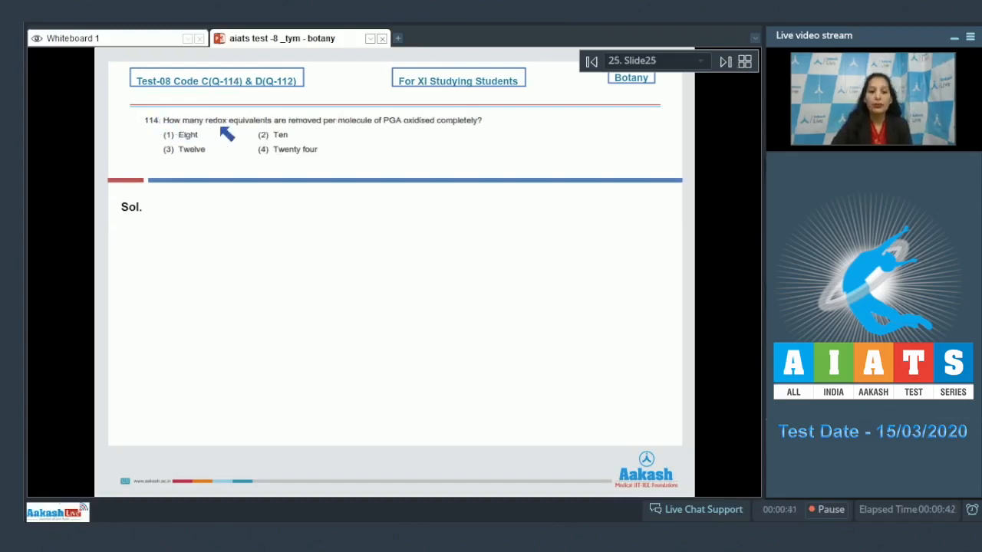
mouse_move(384, 132)
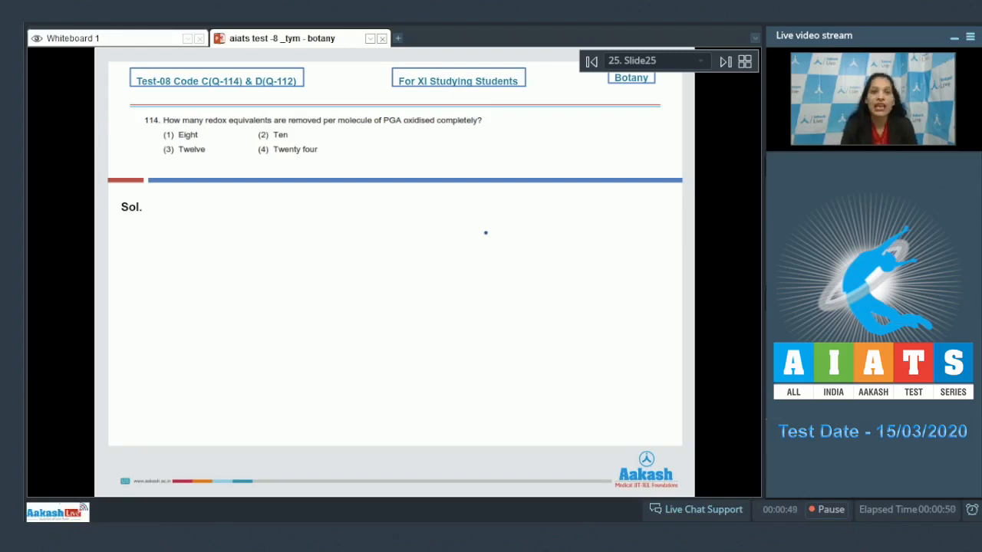
drag(227, 230, 315, 230)
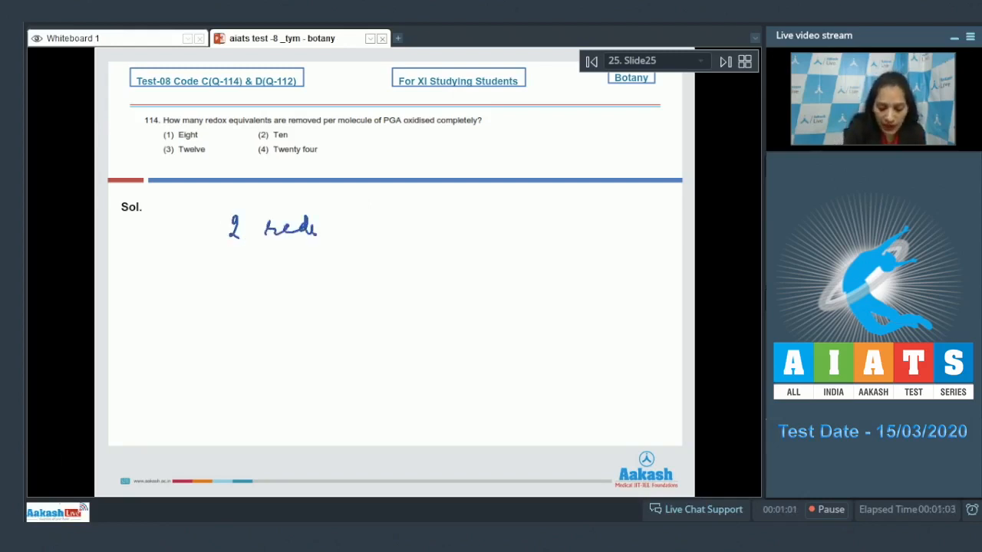
drag(315, 230, 345, 233)
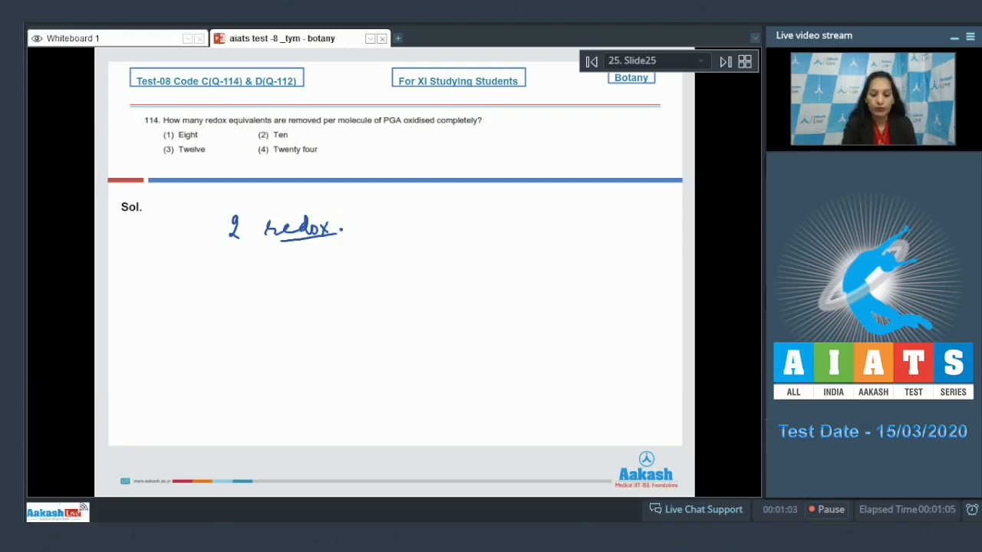
drag(384, 227, 452, 227)
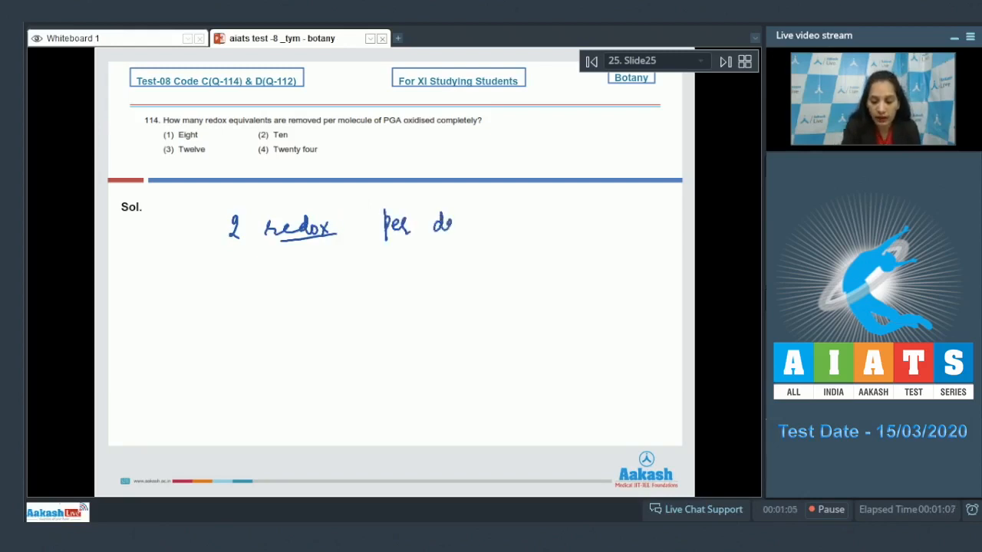
drag(444, 227, 530, 230)
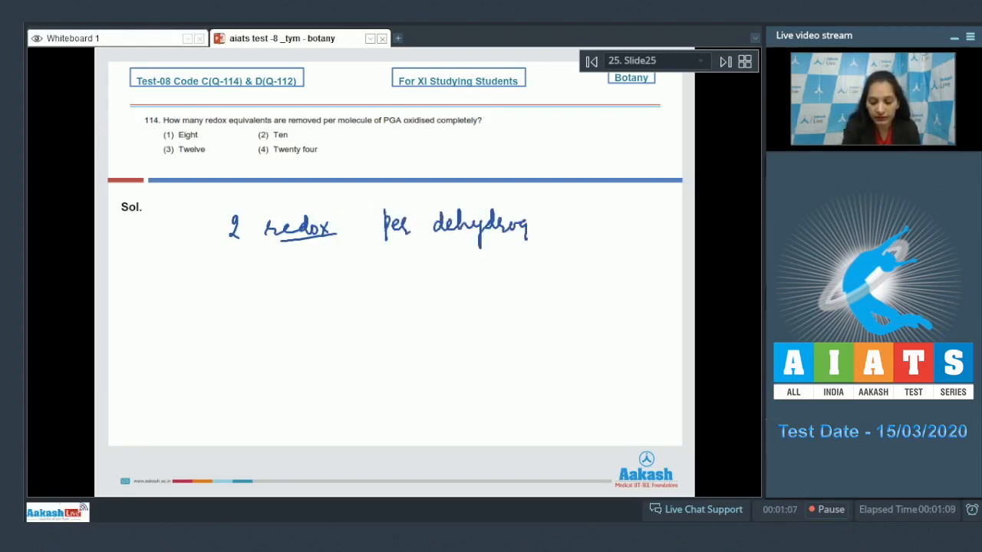
drag(529, 230, 591, 227)
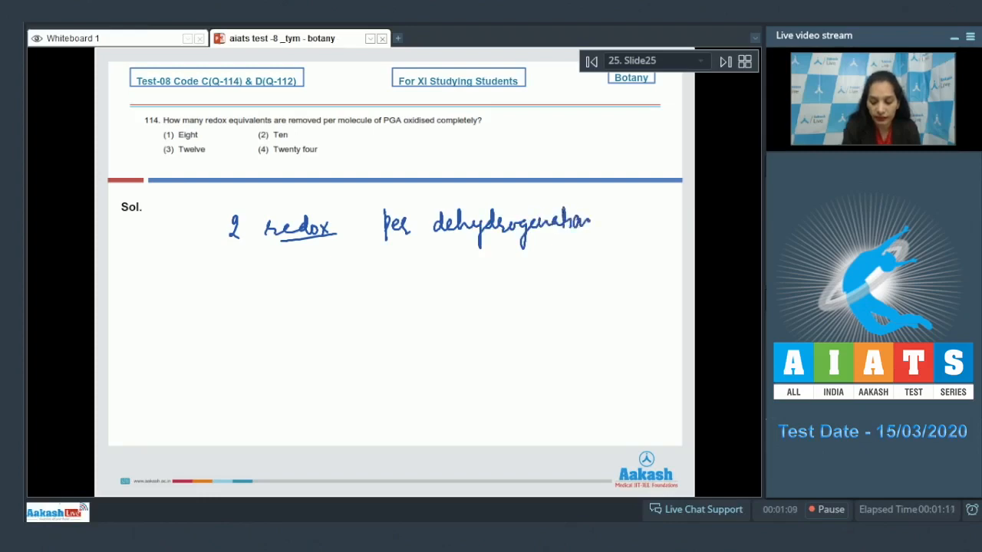
drag(598, 222, 656, 218)
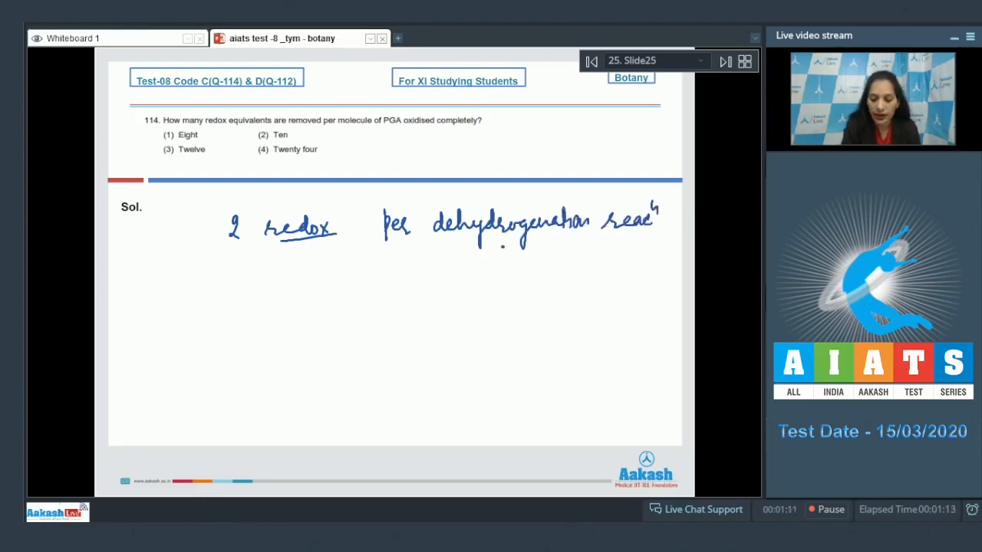
drag(472, 245, 632, 239)
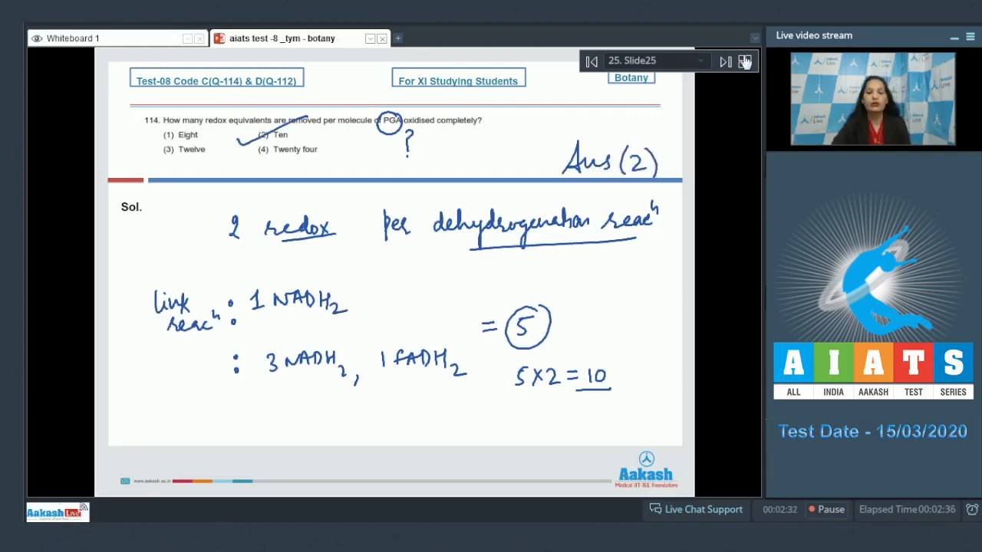
Advance to slide 26, write the RQ definition under Sol. and tick option 3 for Q115
click(724, 61)
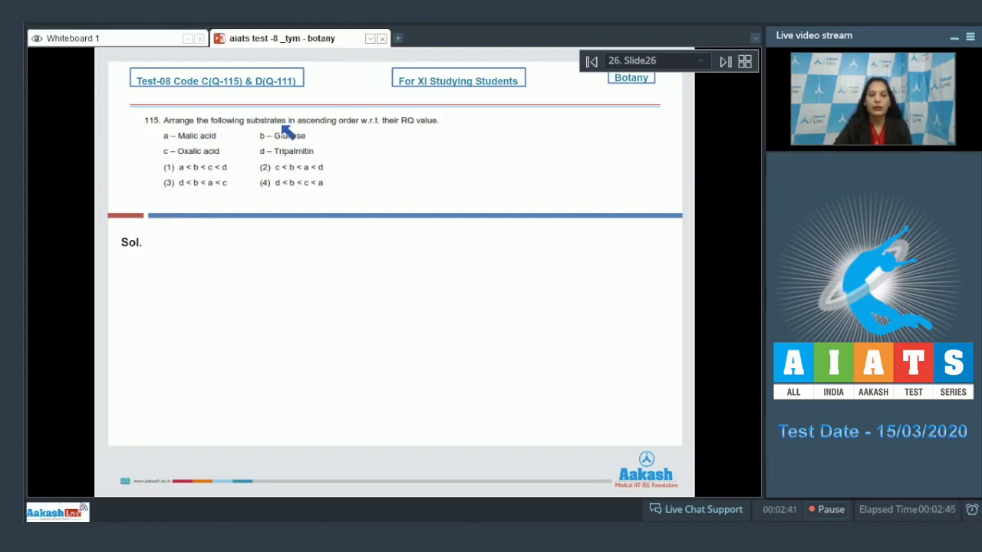
mouse_move(383, 132)
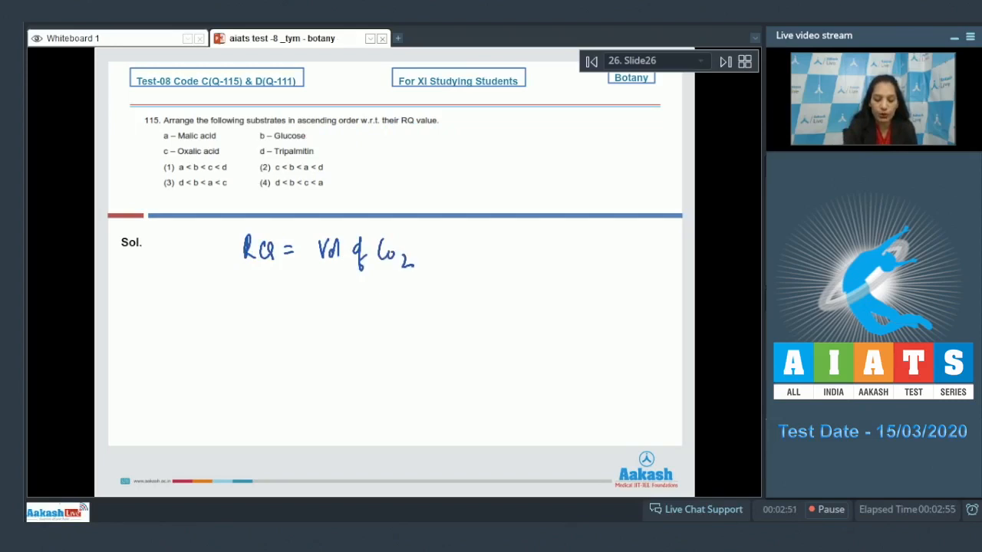
drag(430, 248, 499, 248)
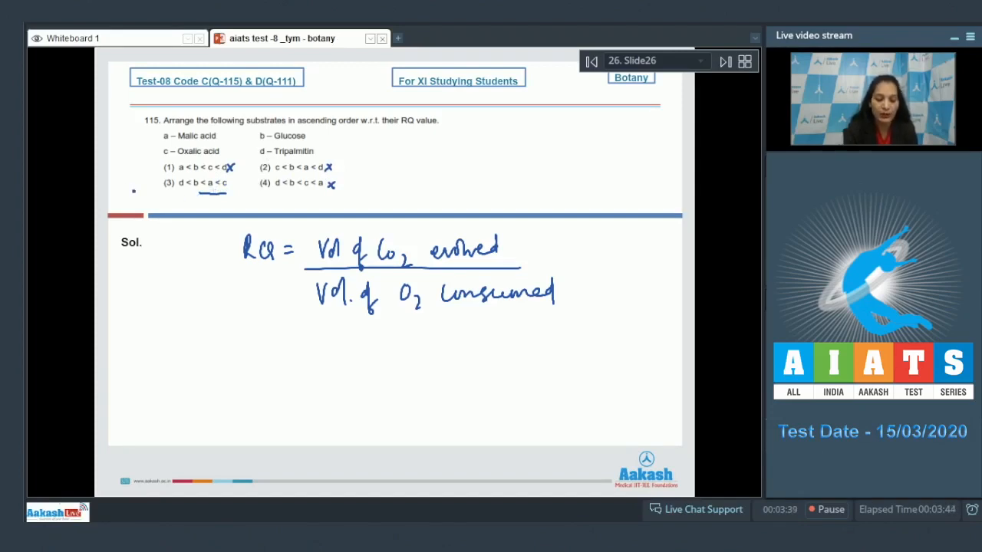
drag(138, 196, 606, 192)
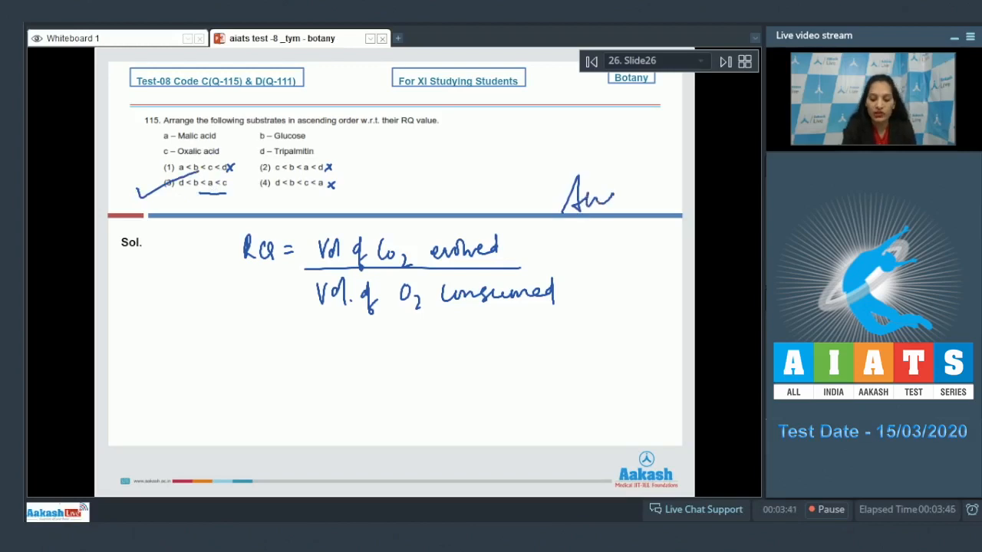